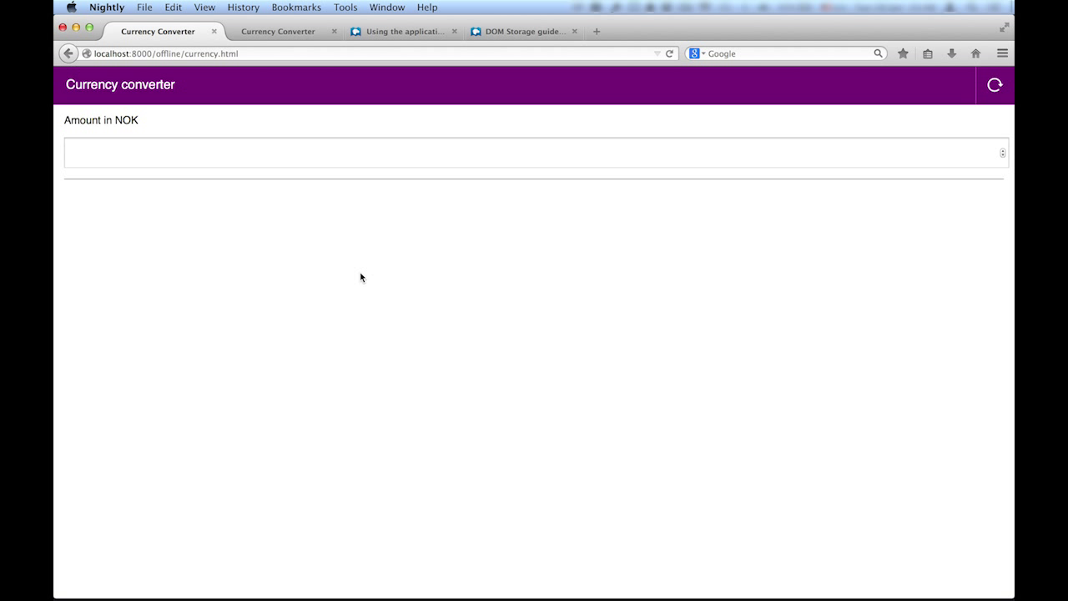
Enter 100 in the Amount in NOK field so the converter shows € 11.90
left_click(534, 153)
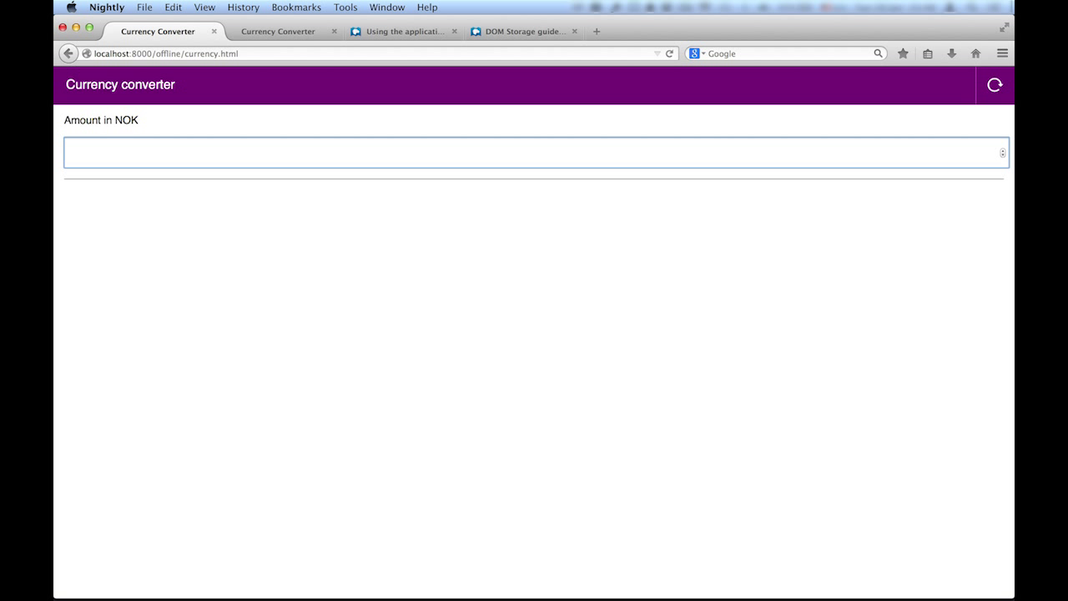
type("100")
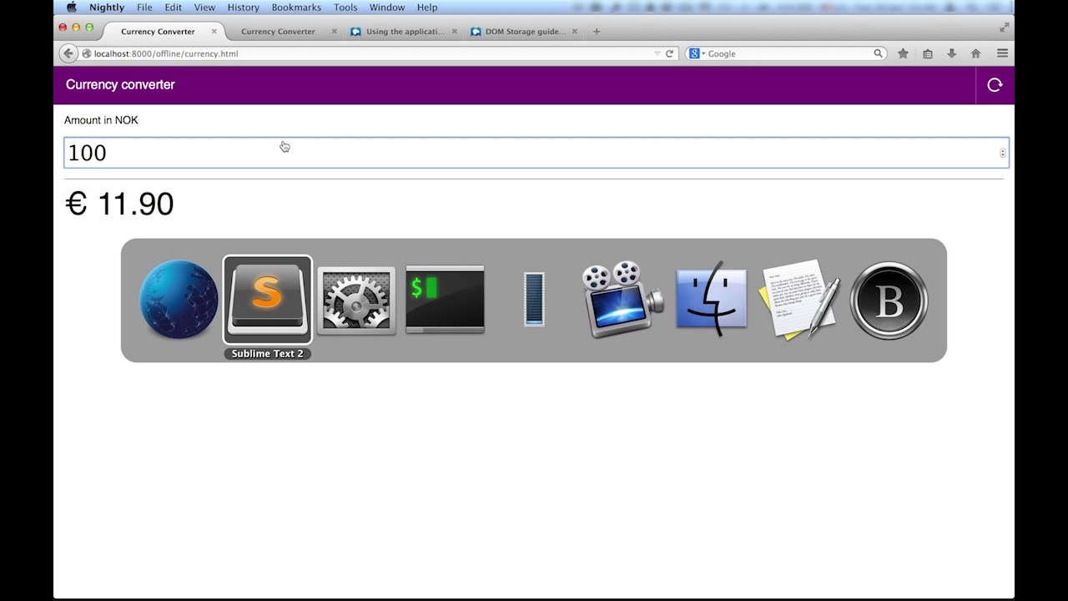
left_click(266, 301)
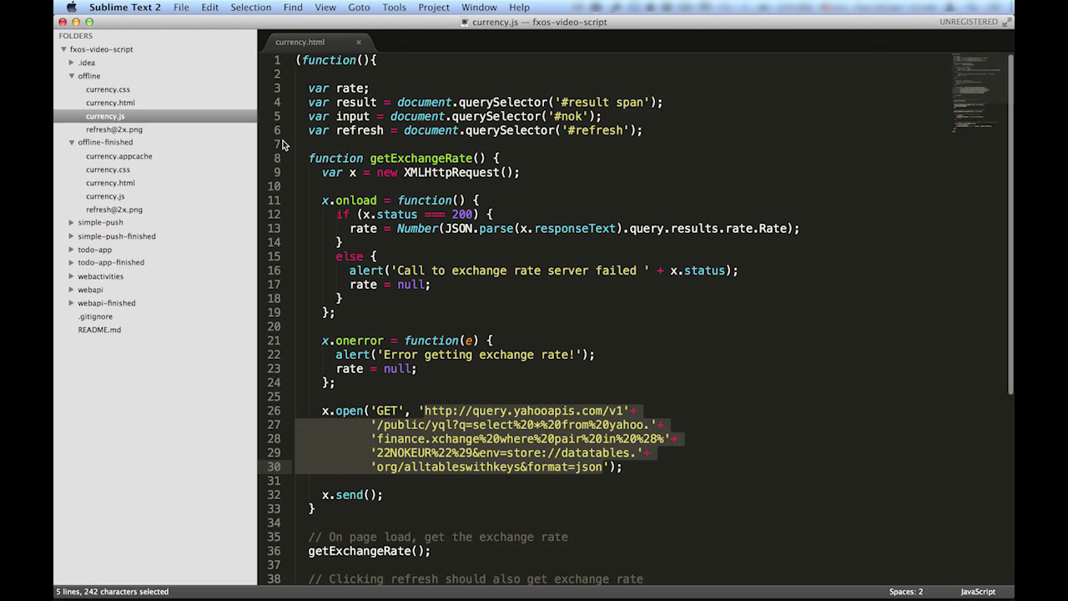
mouse_move(141, 109)
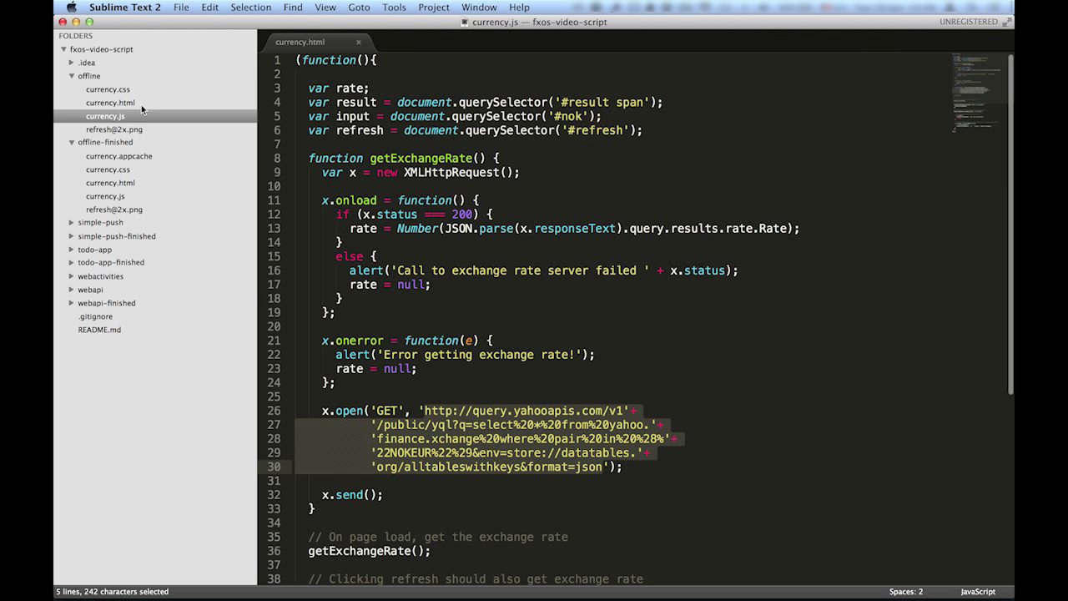
left_click(107, 102)
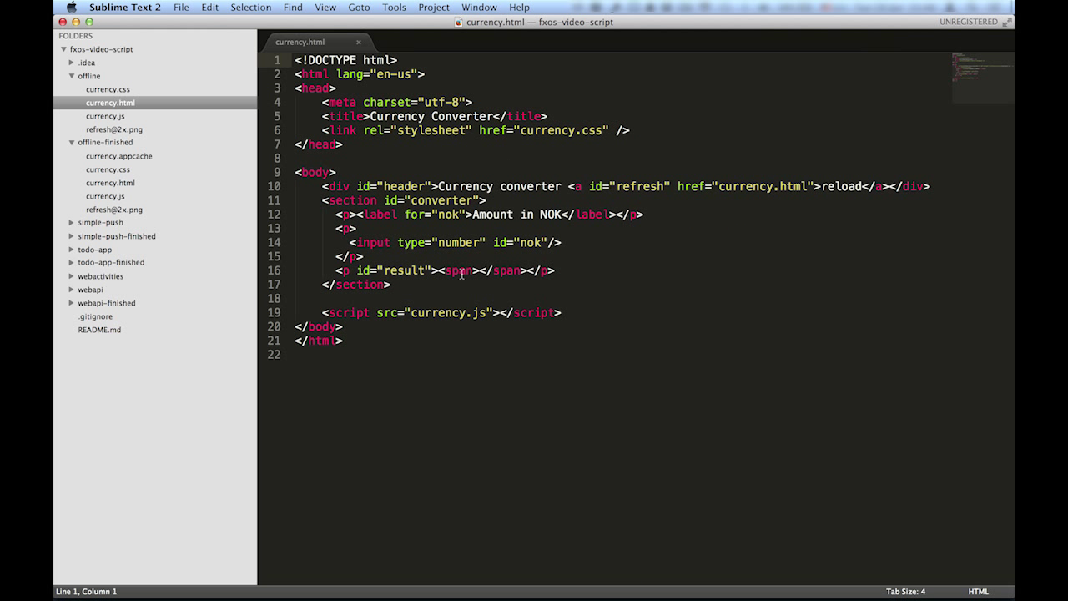
mouse_move(496, 315)
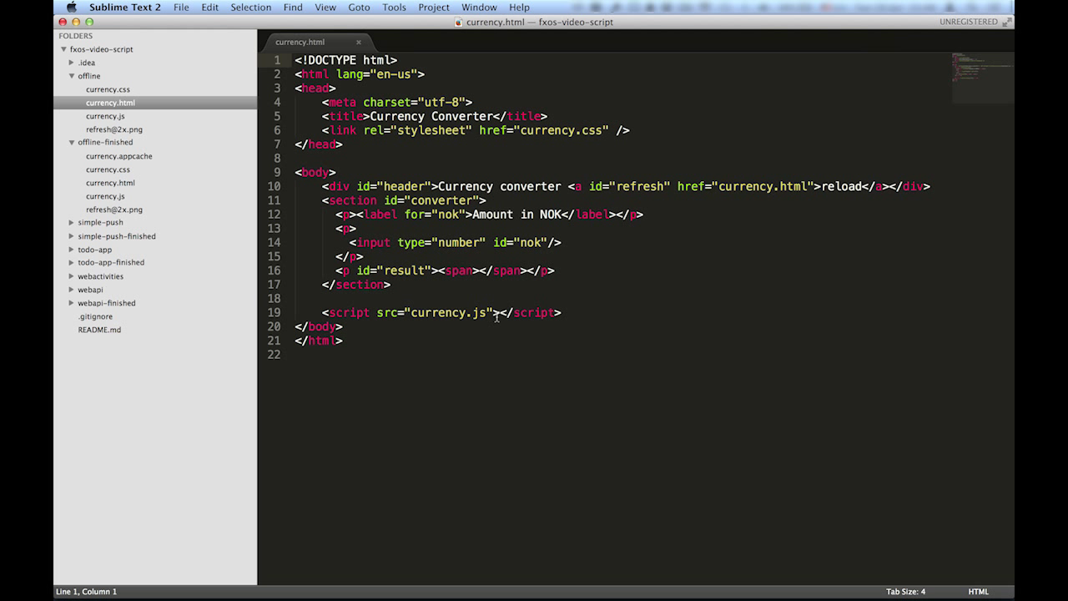
left_click(105, 116)
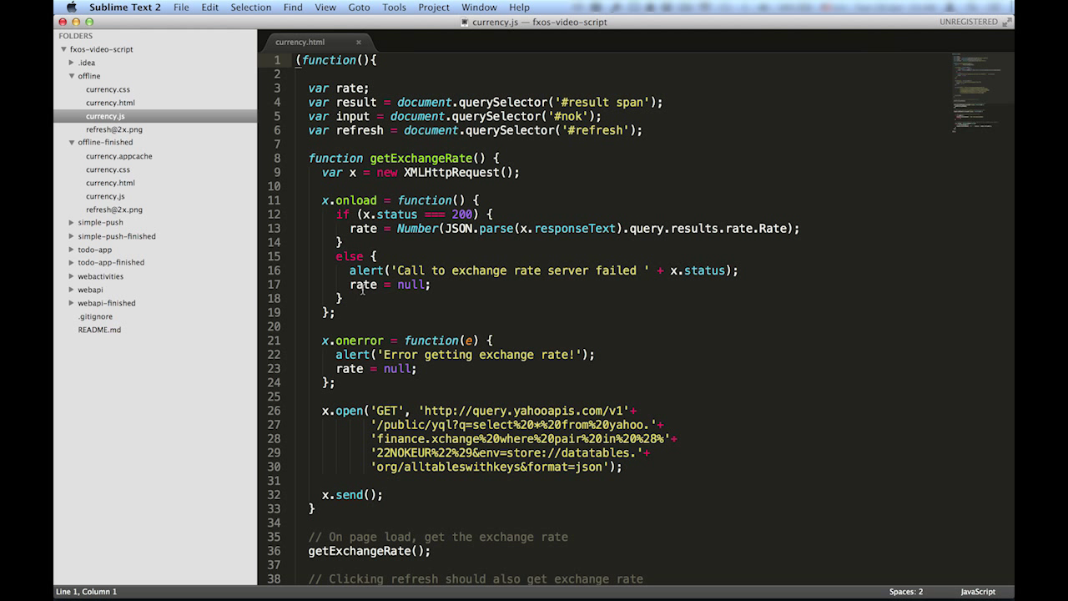
scroll("down", 3)
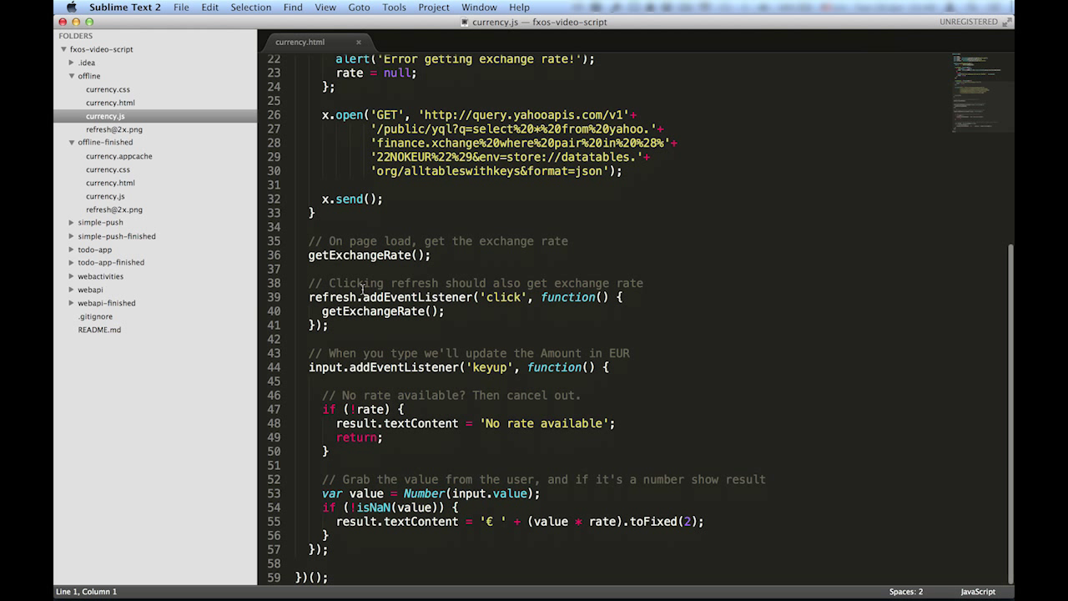
mouse_move(409, 348)
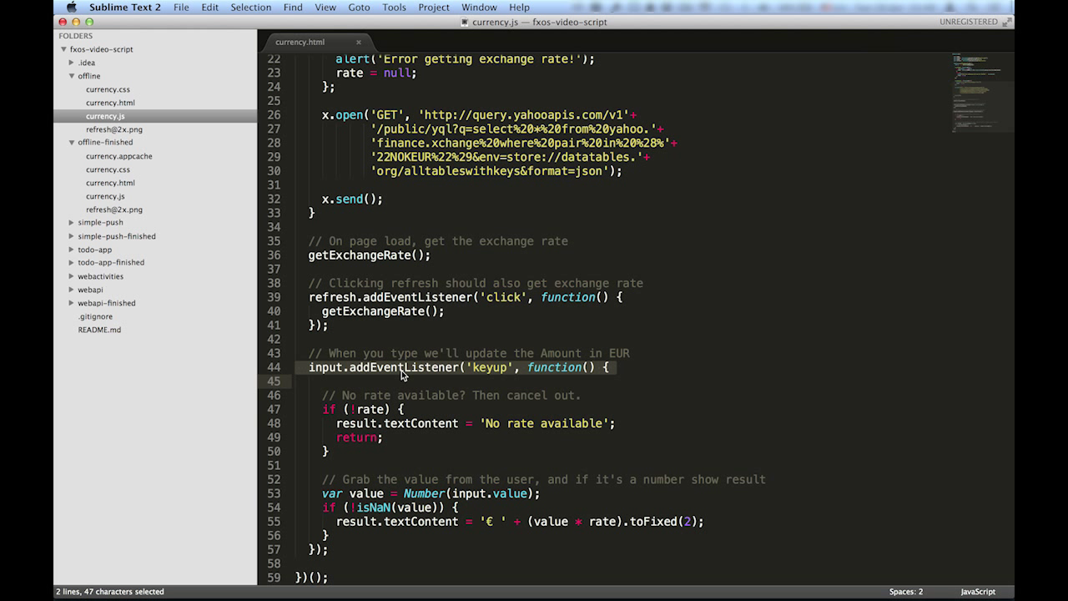
View offline-finished/currency.html's manifest attribute, then its currency.appcache with cached files and NETWORK wildcard
left_click(110, 182)
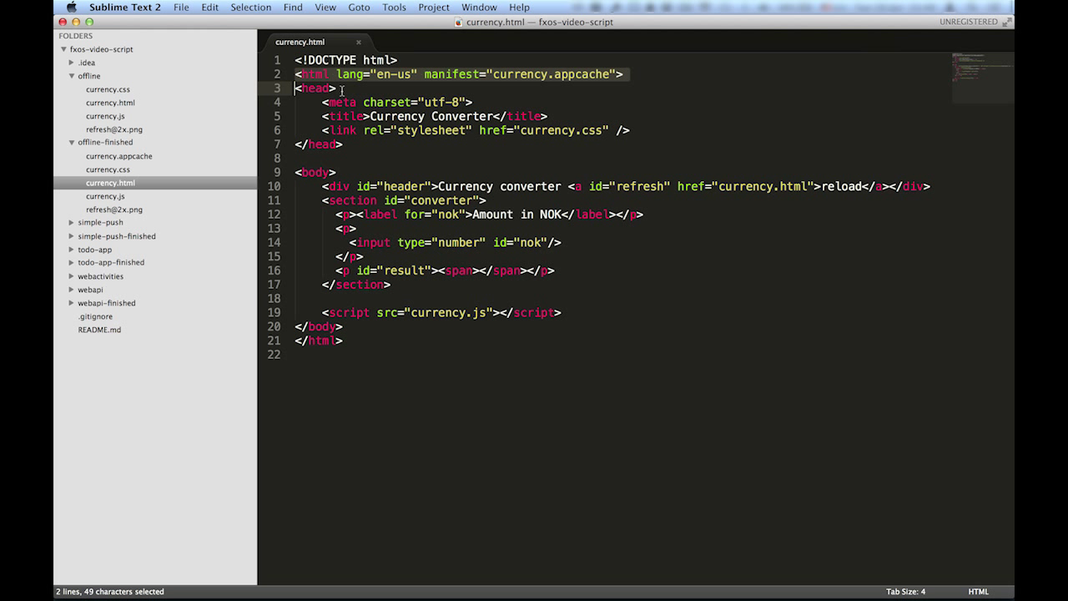
left_click(118, 156)
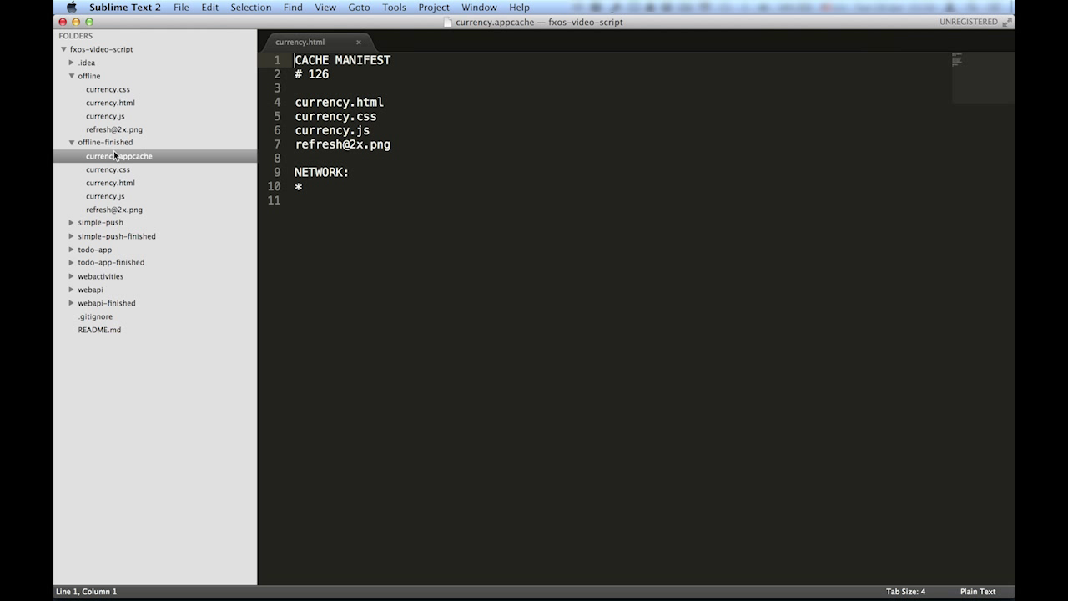
mouse_move(314, 205)
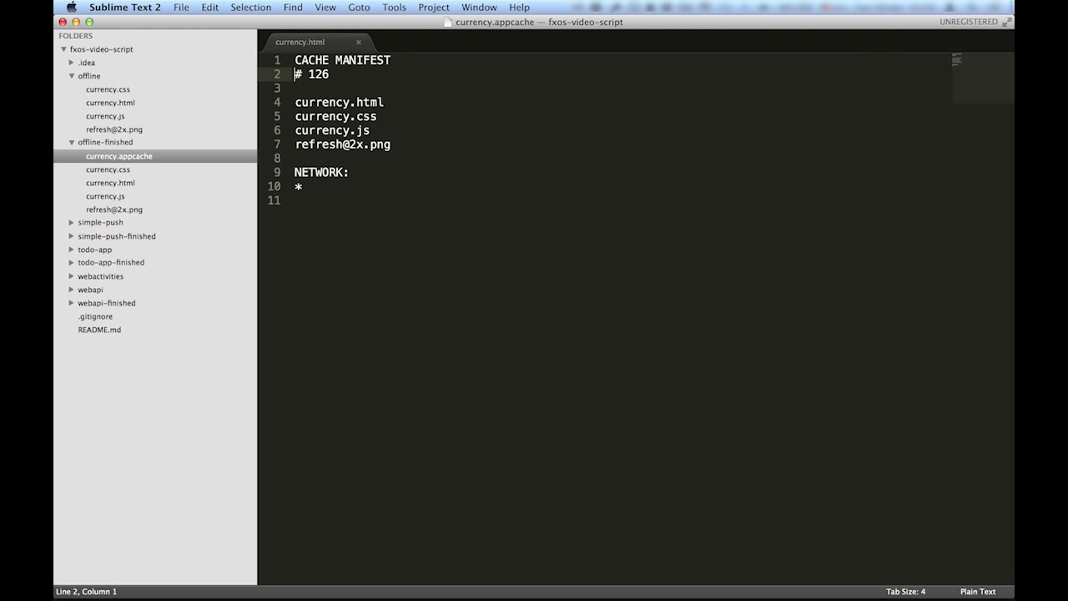
left_click(295, 158)
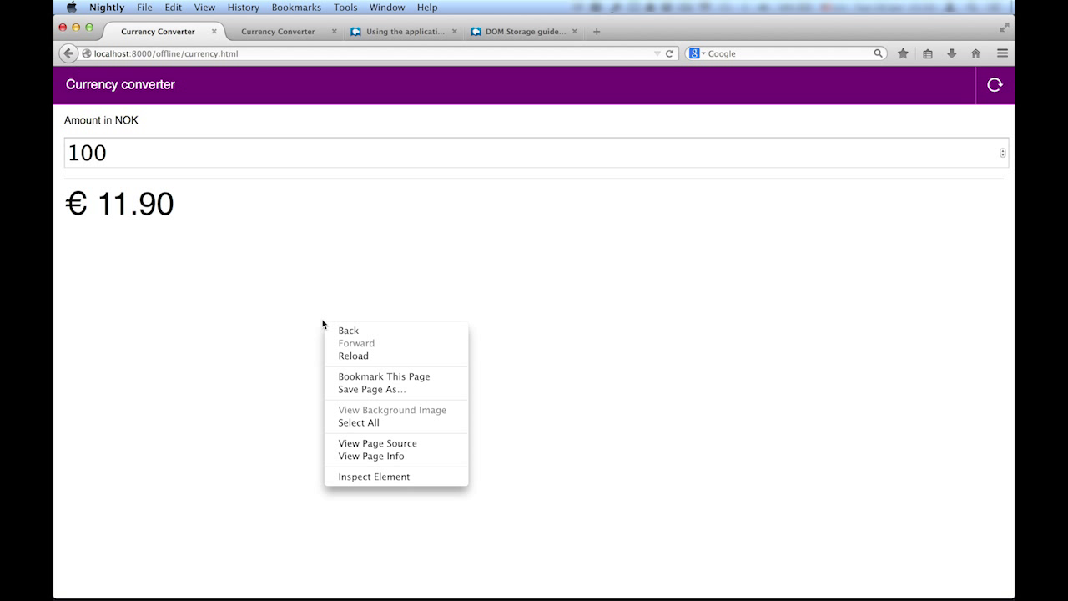
Compare Web Console network logs: offline page fetches every file, finished version only the query.yahooapis.com rate request
left_click(375, 476)
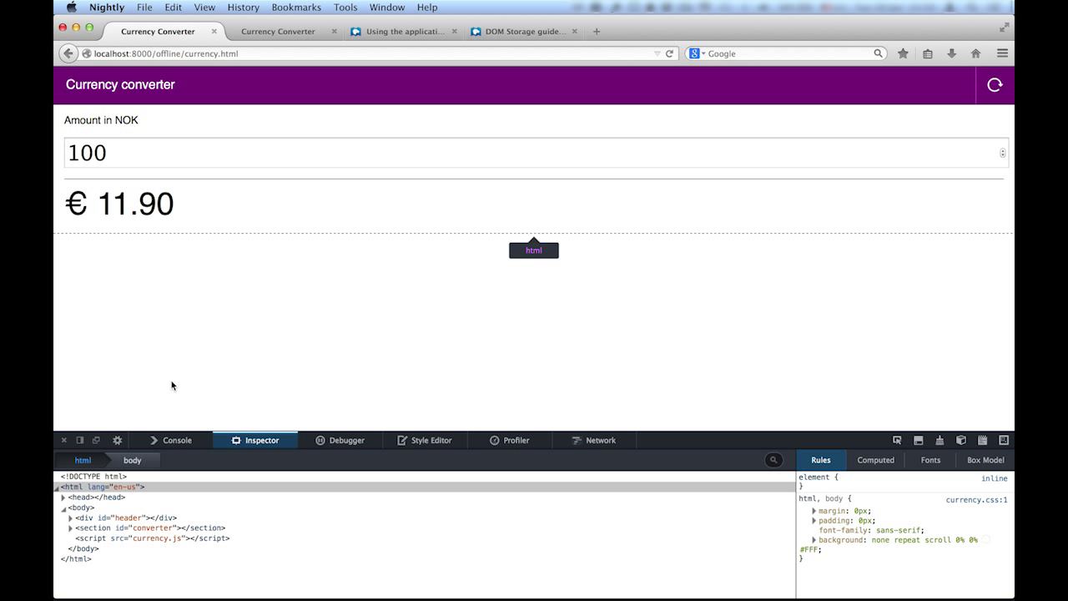
left_click(177, 440)
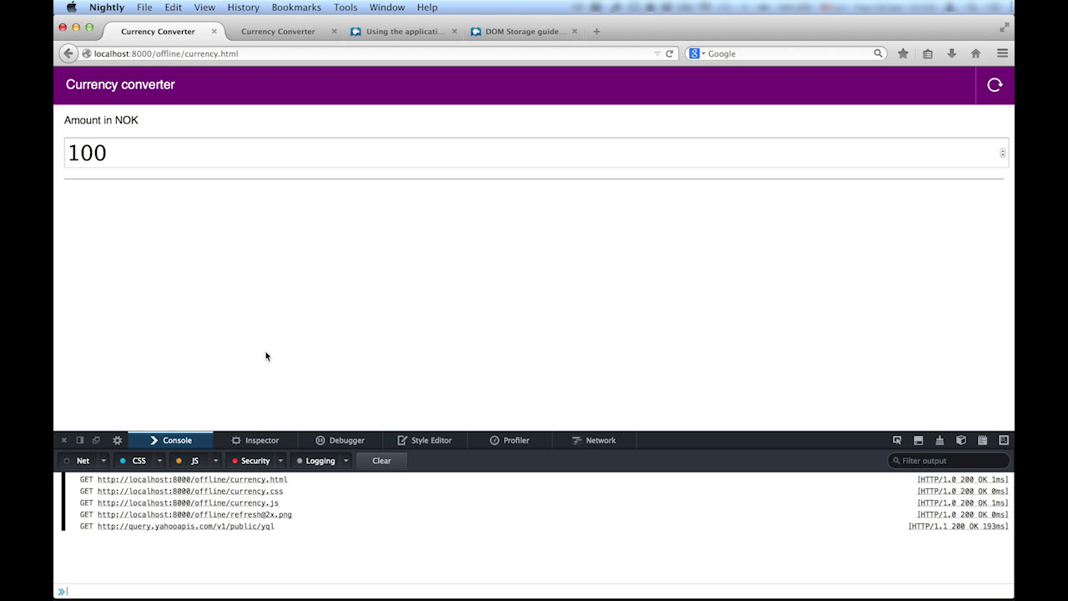
mouse_move(254, 441)
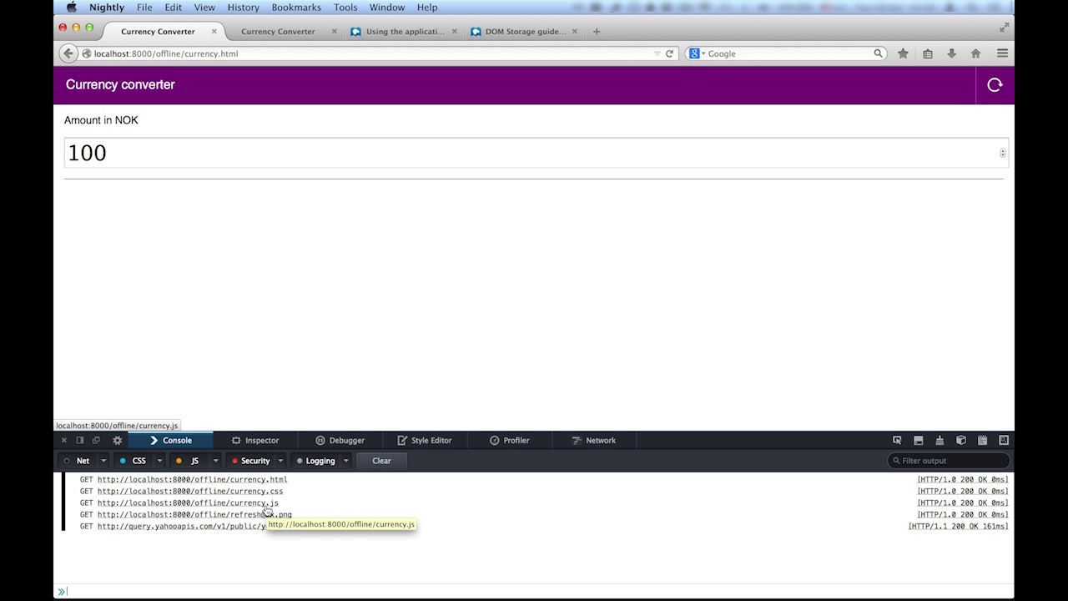
left_click(288, 31)
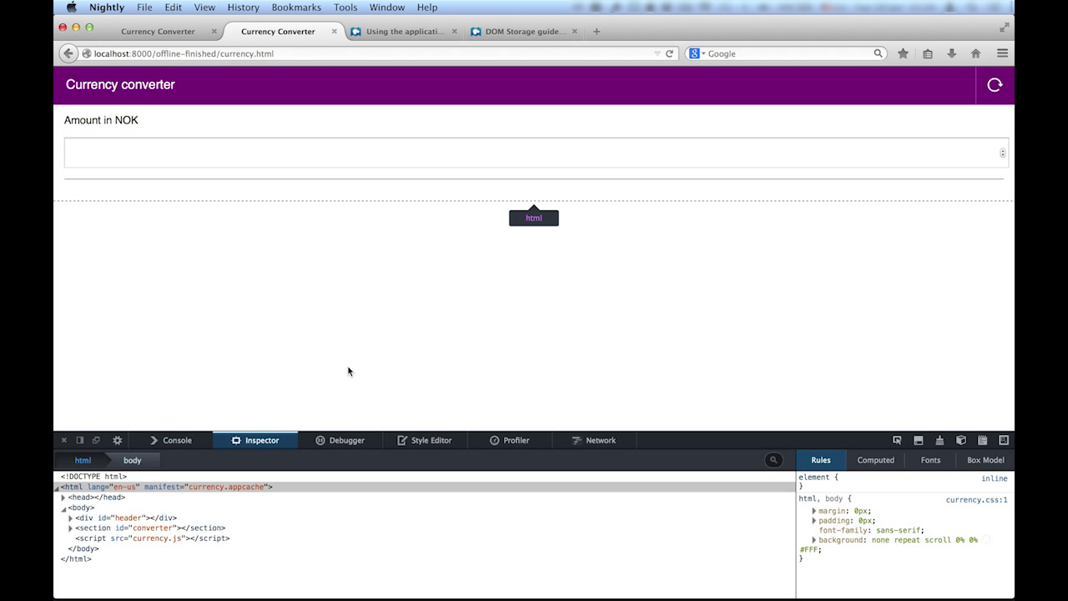
left_click(177, 440)
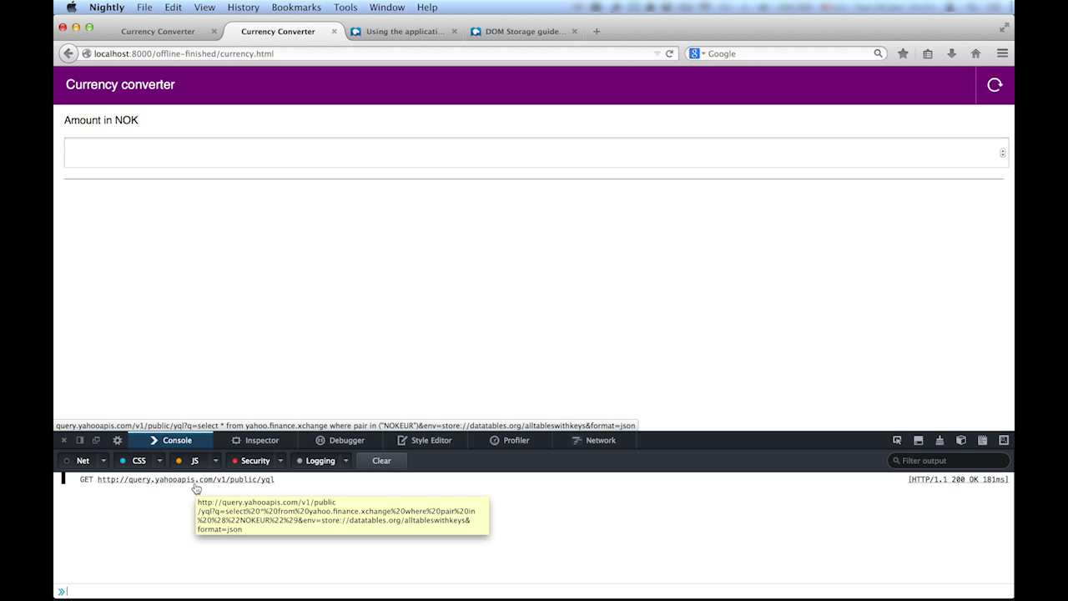
left_click(266, 299)
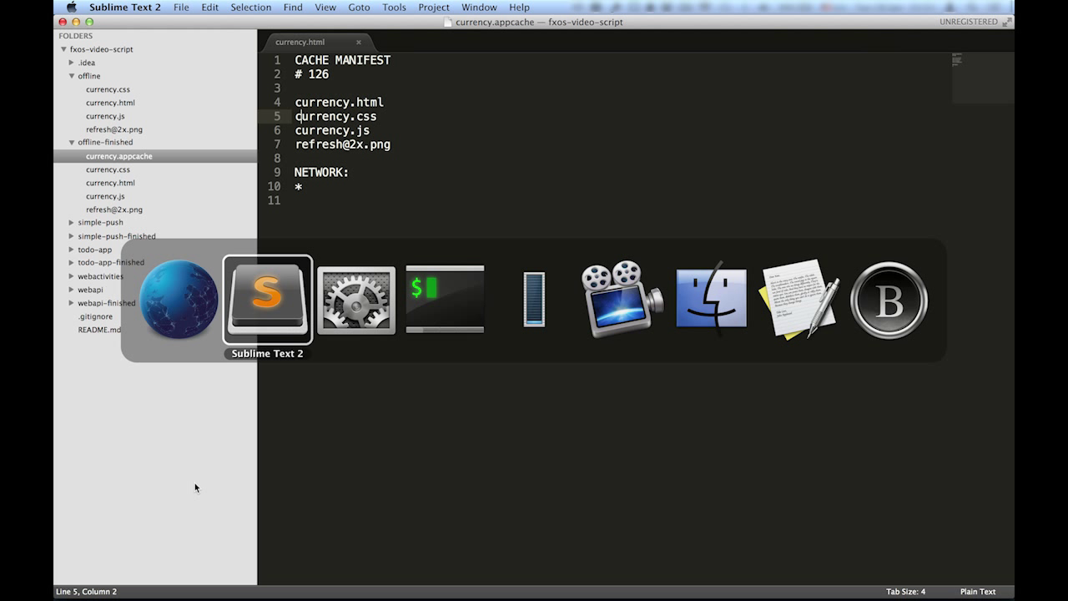
Review currency.appcache, then currency.js's onerror handler reading the rate via localStorage.getItem
left_click(310, 172)
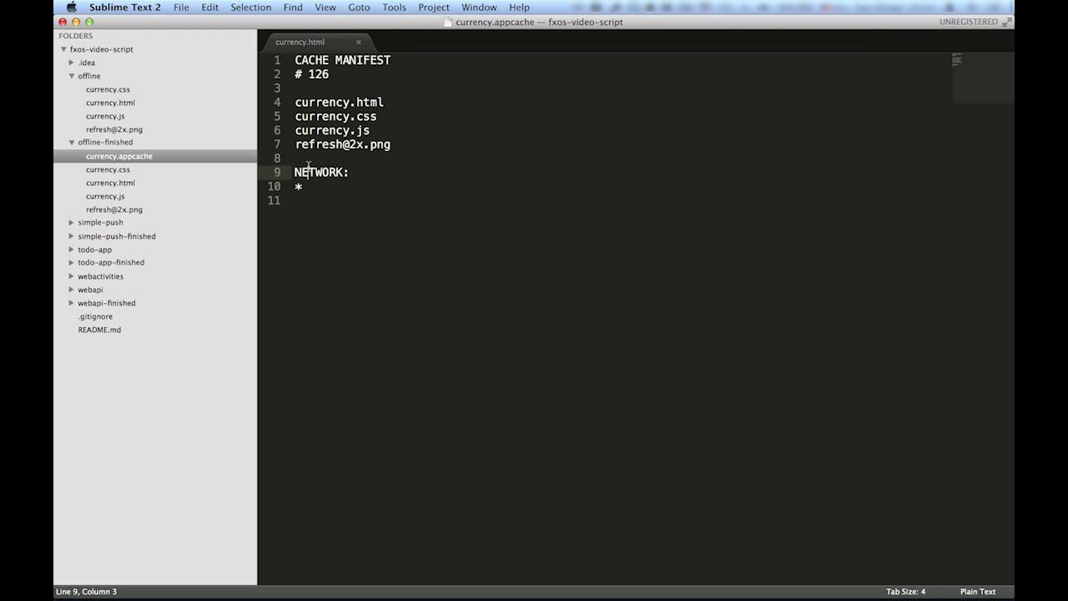
left_click(357, 143)
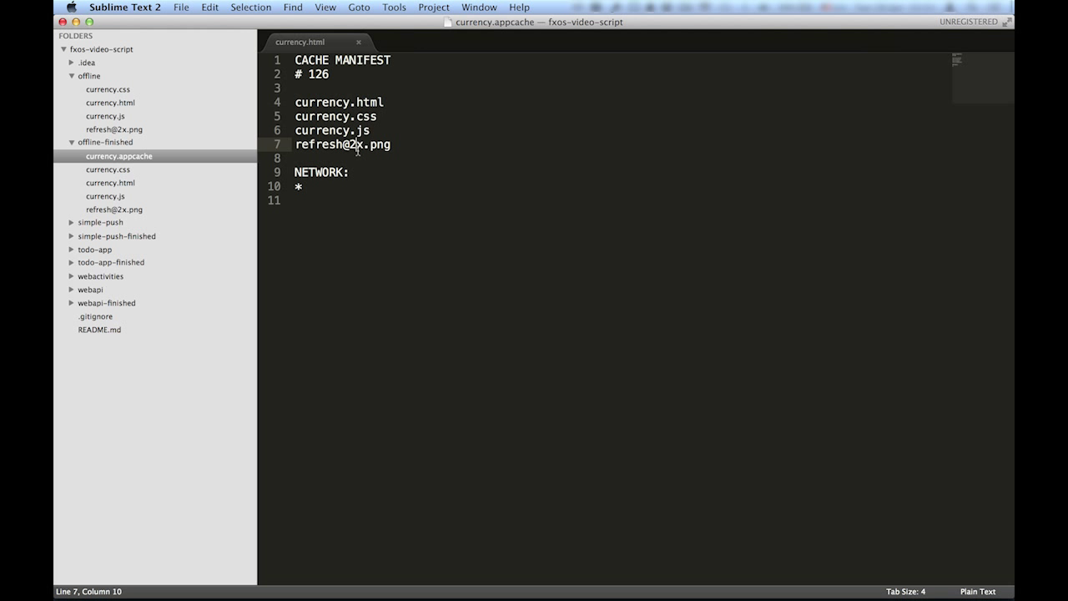
mouse_move(141, 200)
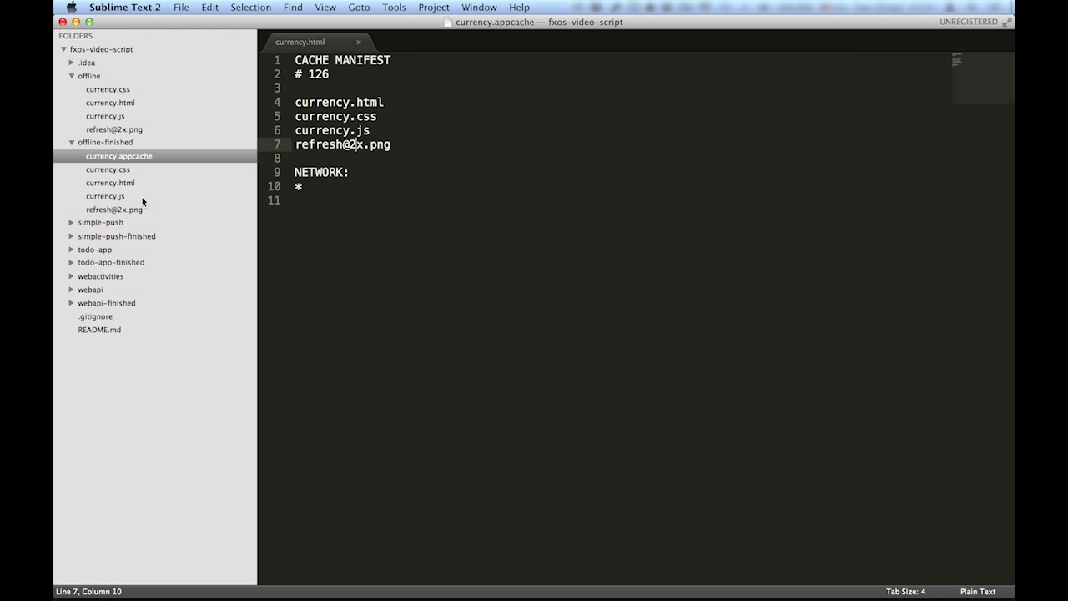
left_click(105, 196)
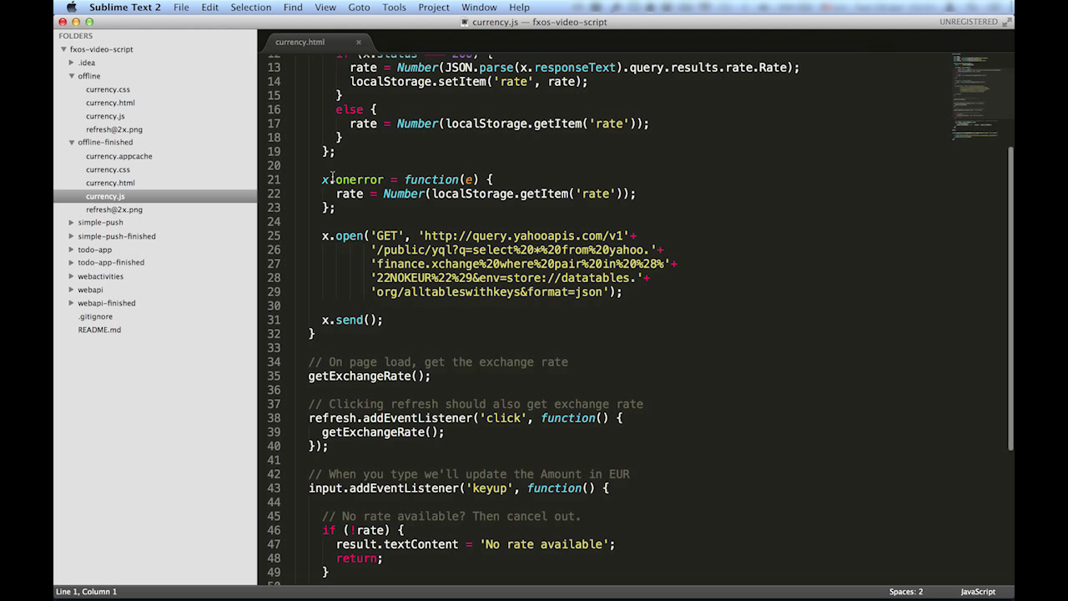
scroll("up", 3)
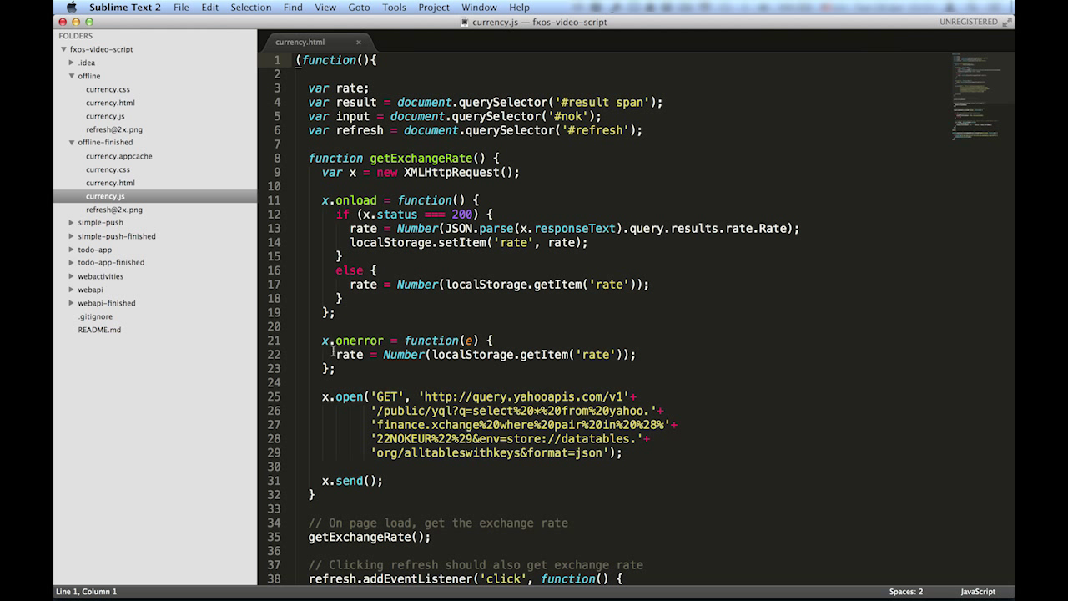
mouse_move(448, 268)
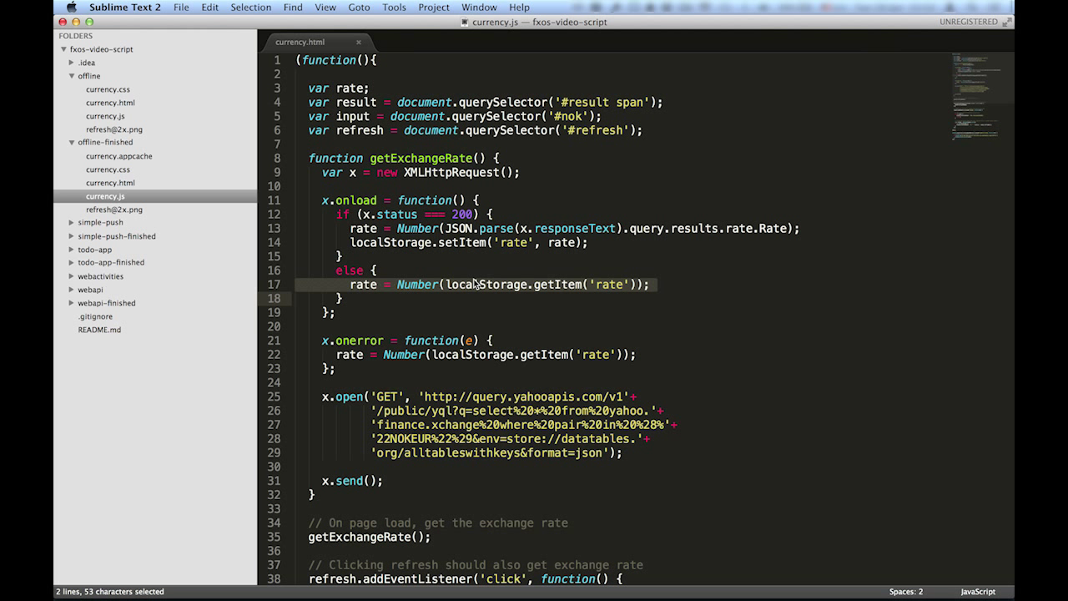
Edit currency.appcache's version comment from '# 126' to '# 127' and save it
left_click(334, 312)
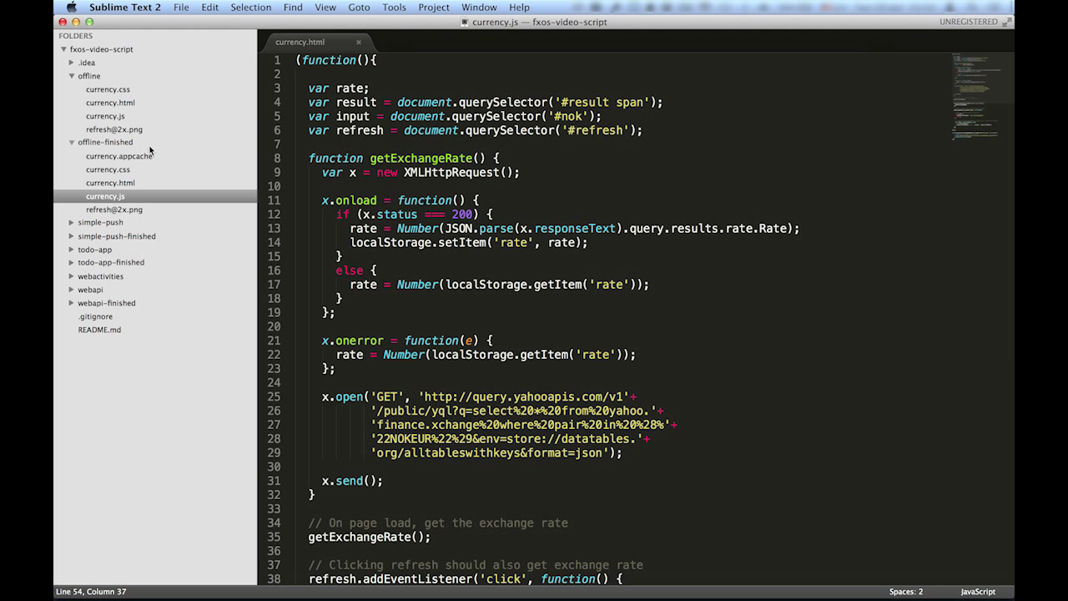
left_click(119, 156)
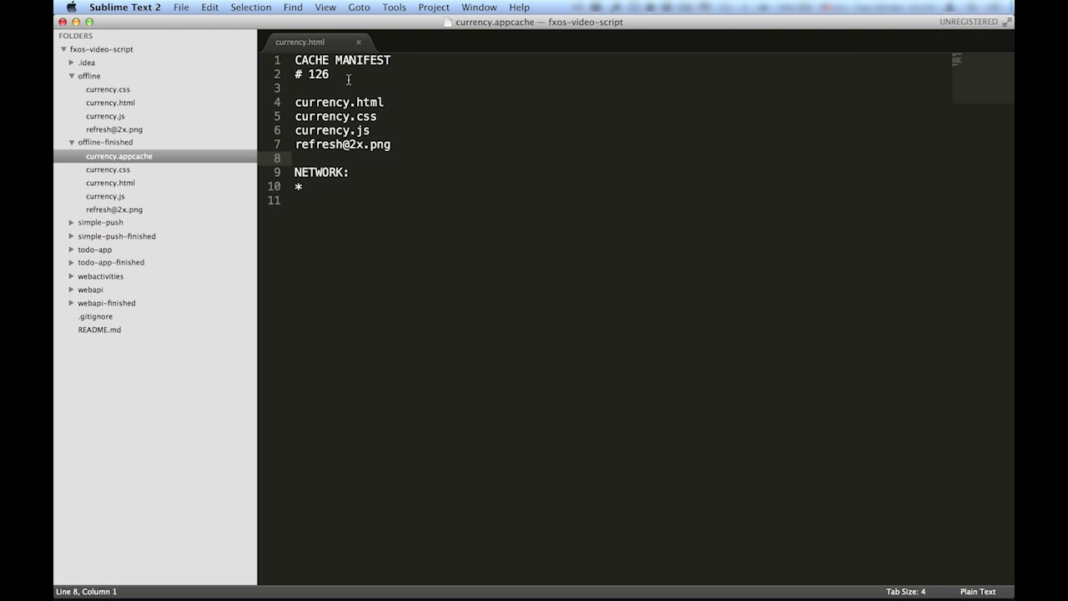
key("Backspace")
type("7")
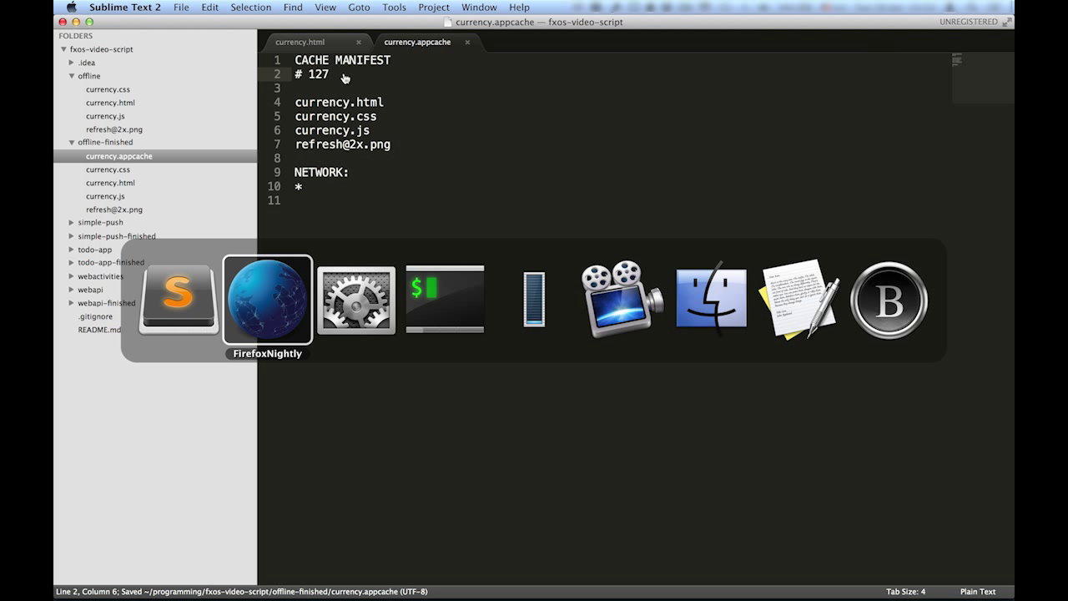
left_click(266, 298)
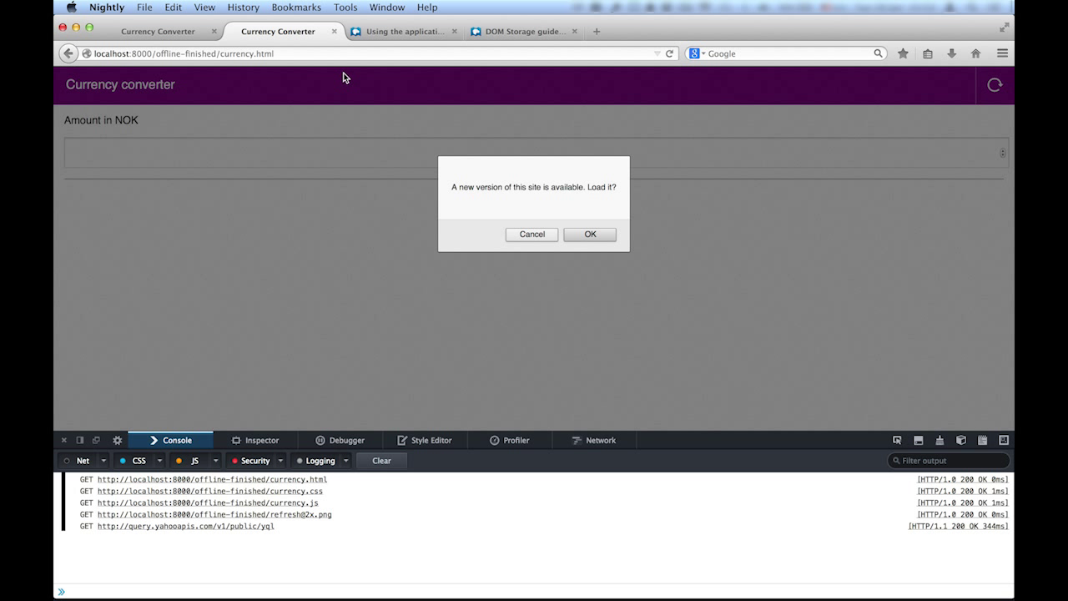
mouse_move(608, 148)
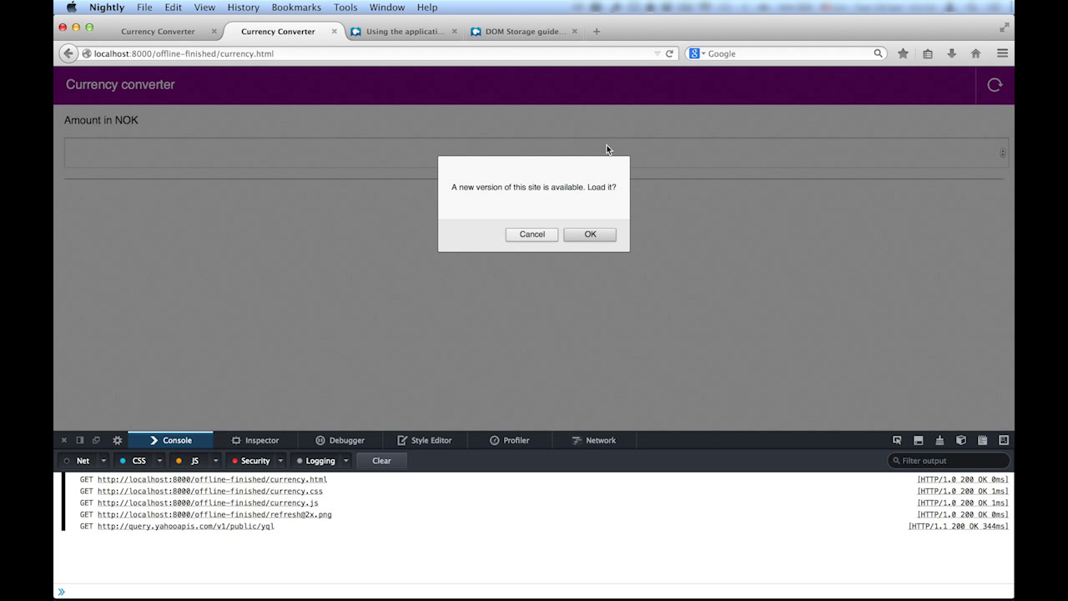
Confirm OK on 'A new version of this site is available. Load it?' so the page reloads
left_click(589, 234)
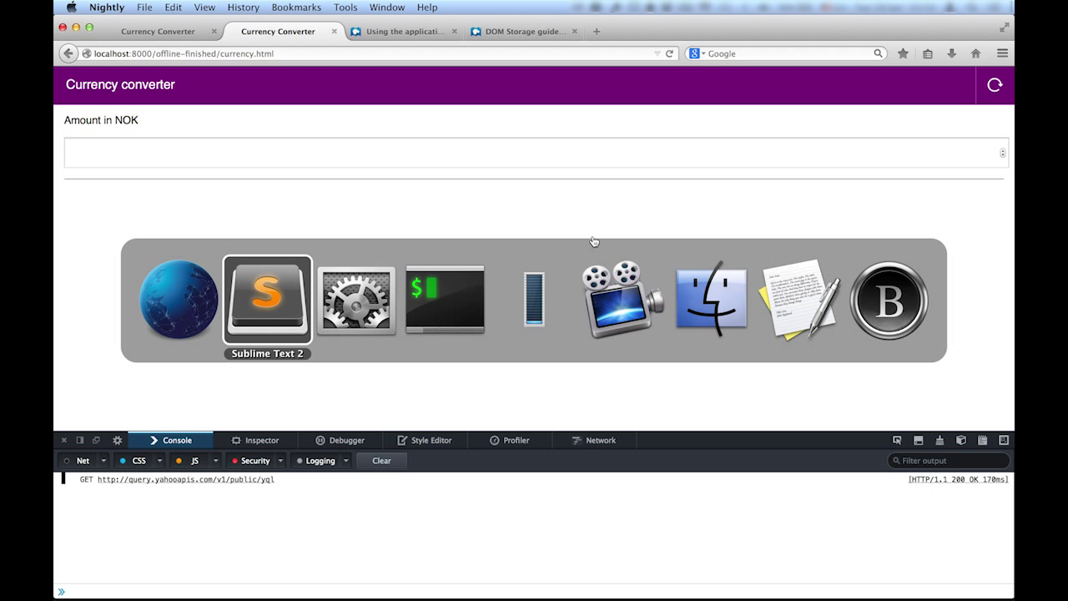
left_click(266, 299)
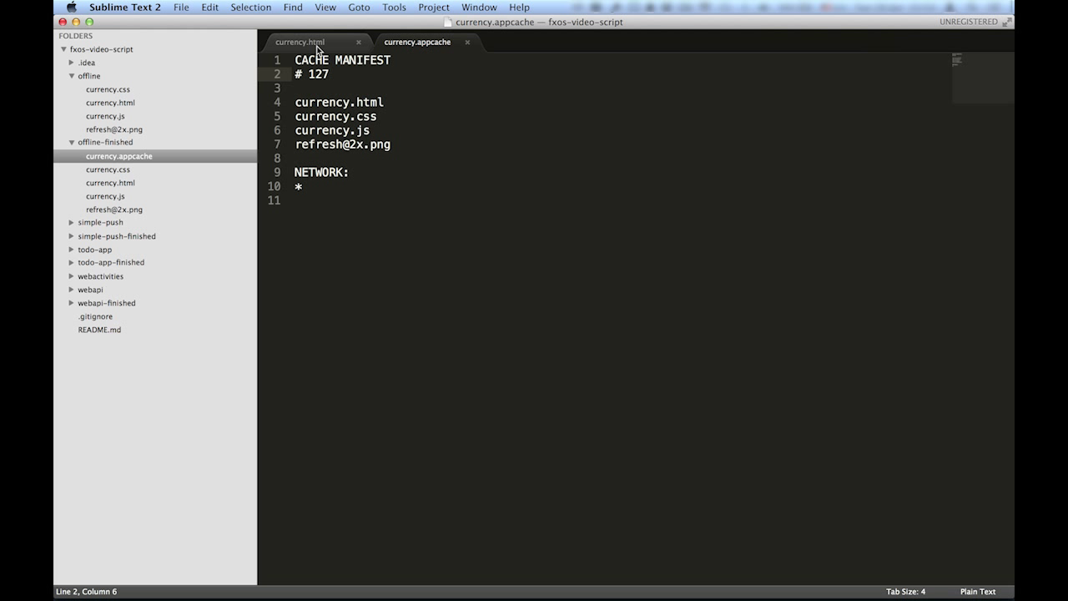
Show currency.js's applicationCache 'updateready' listener that confirms and reloads on a new cache
left_click(104, 197)
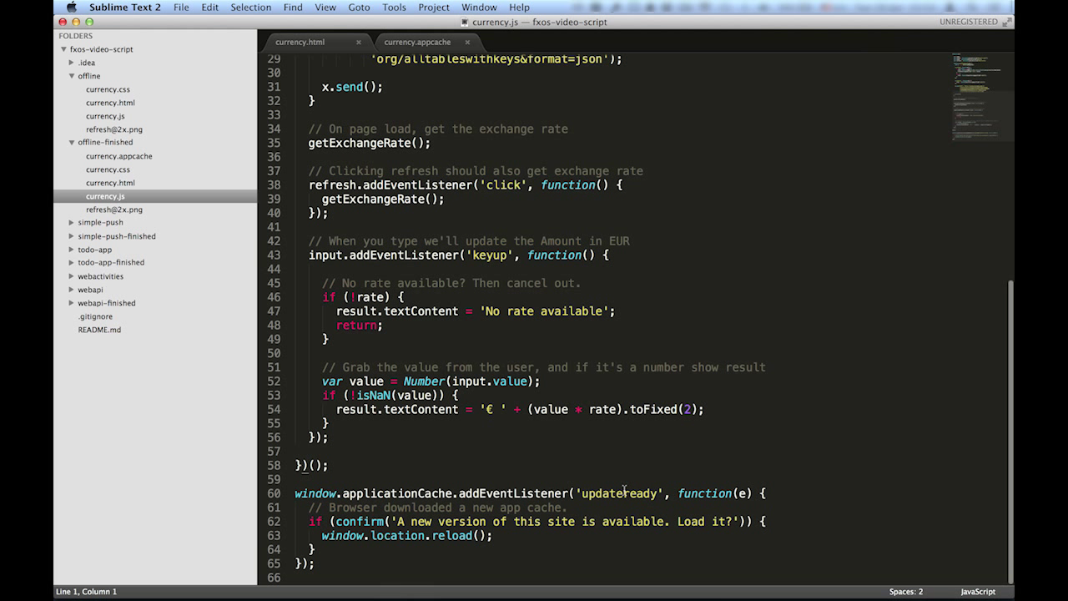
double_click(620, 492)
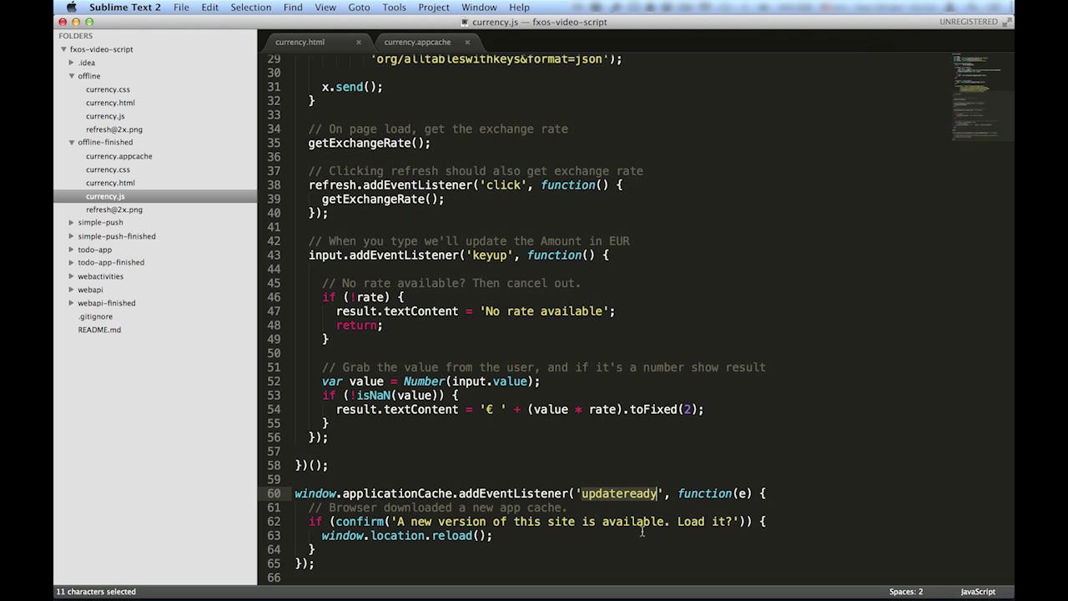